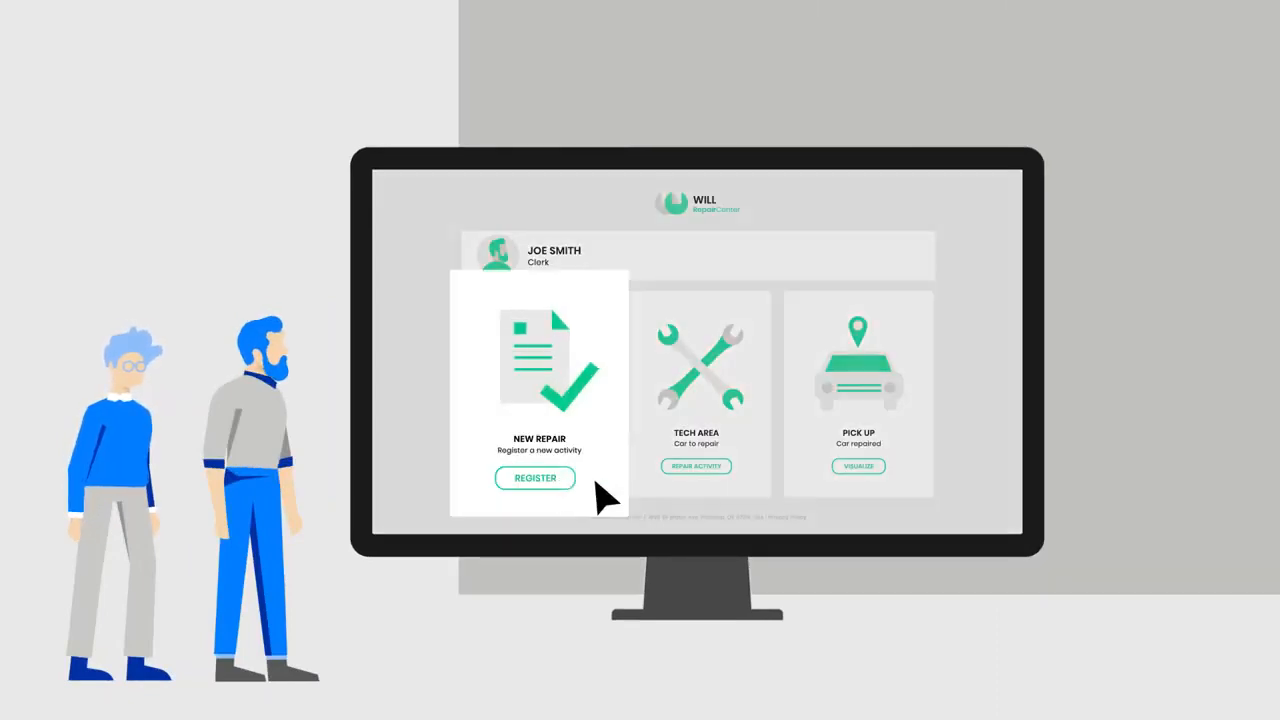
pyautogui.click(535, 477)
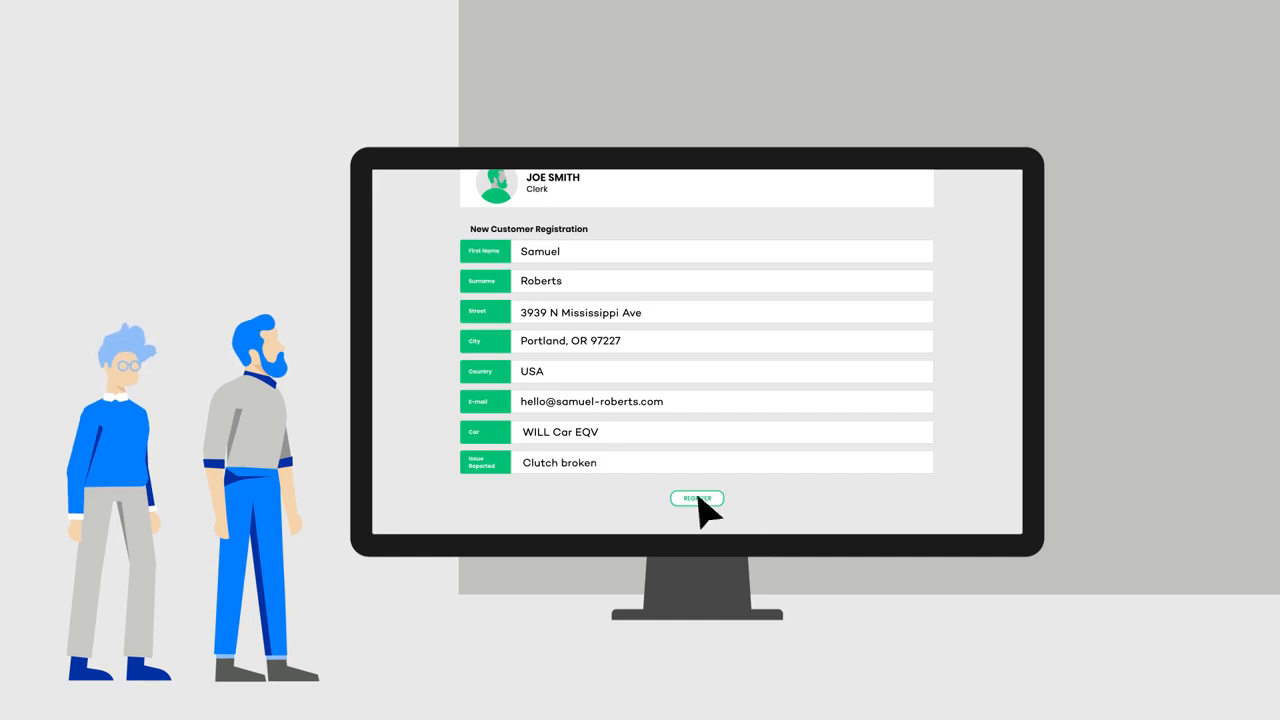
pyautogui.click(696, 498)
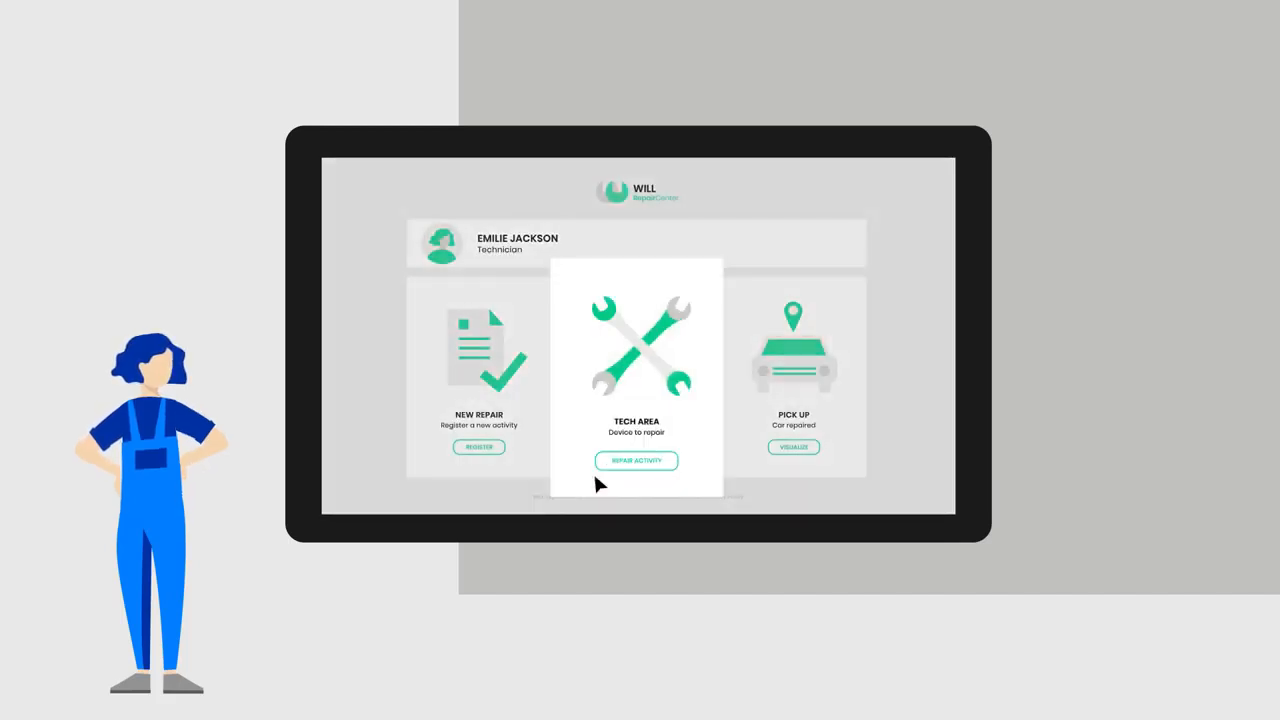
pyautogui.click(636, 461)
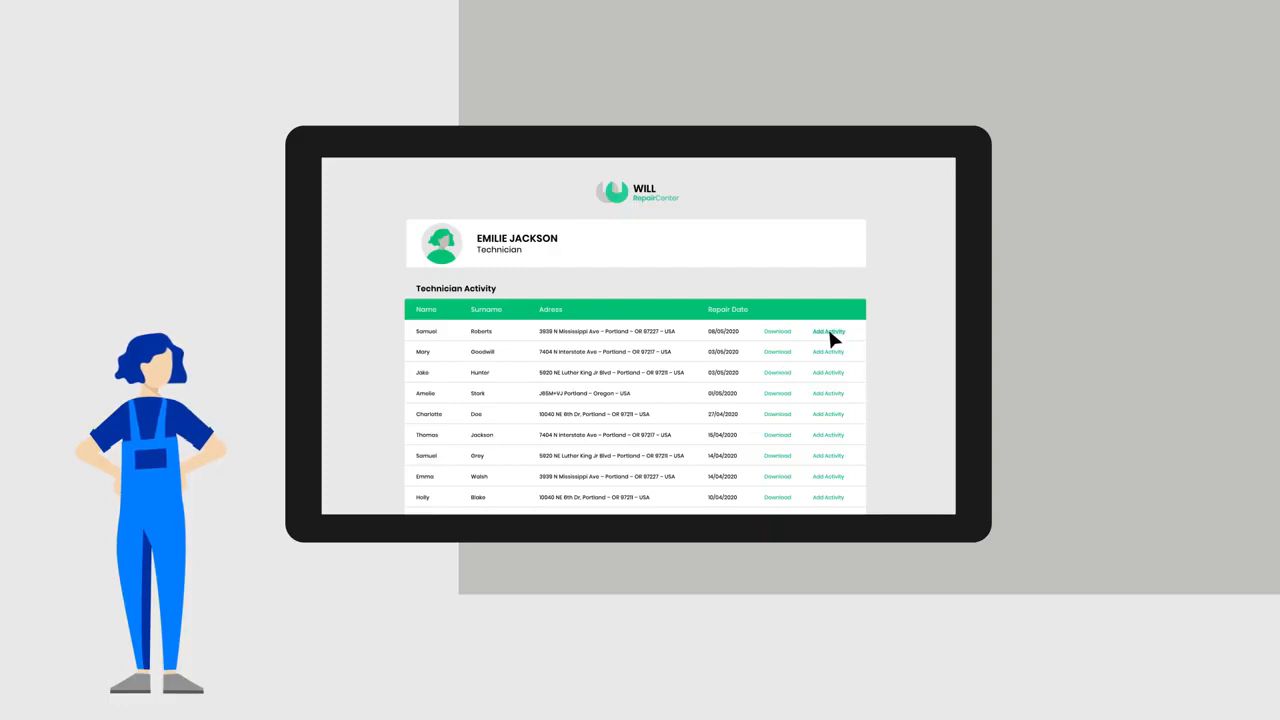
pyautogui.click(828, 331)
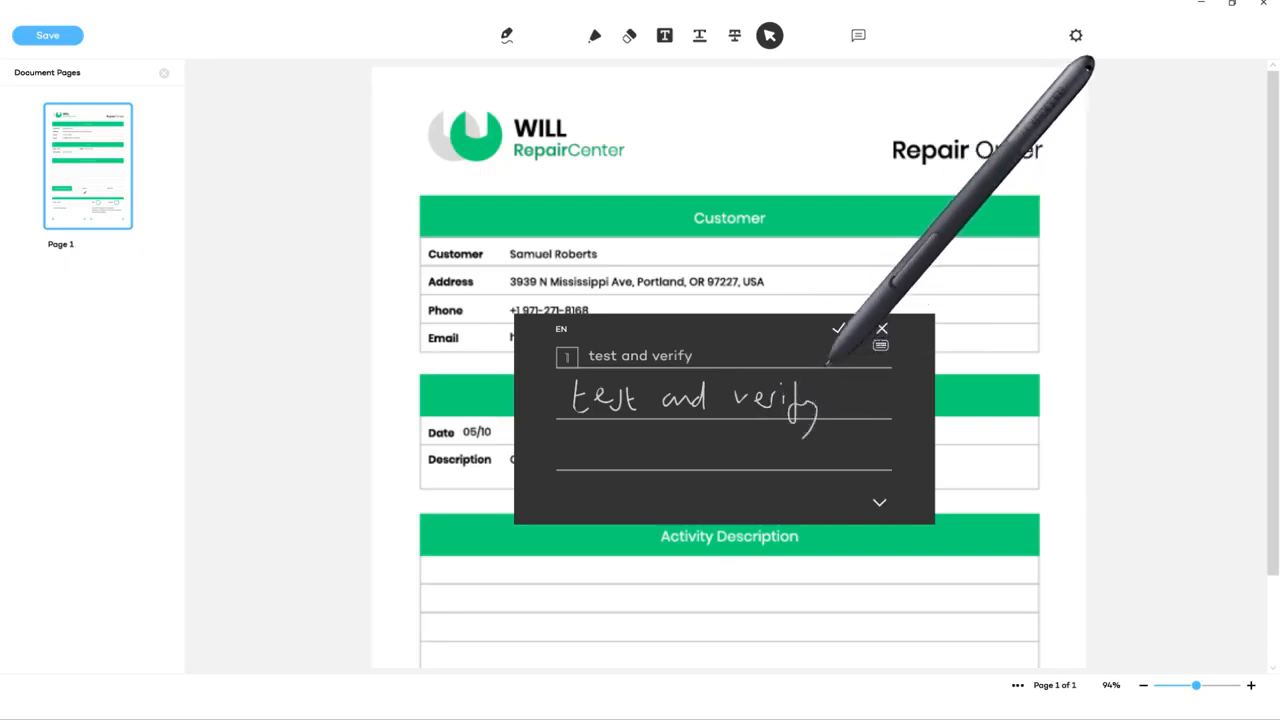
# Insert the recognized handwritten note 'test and verify' into the Activity Description table.
pyautogui.click(838, 329)
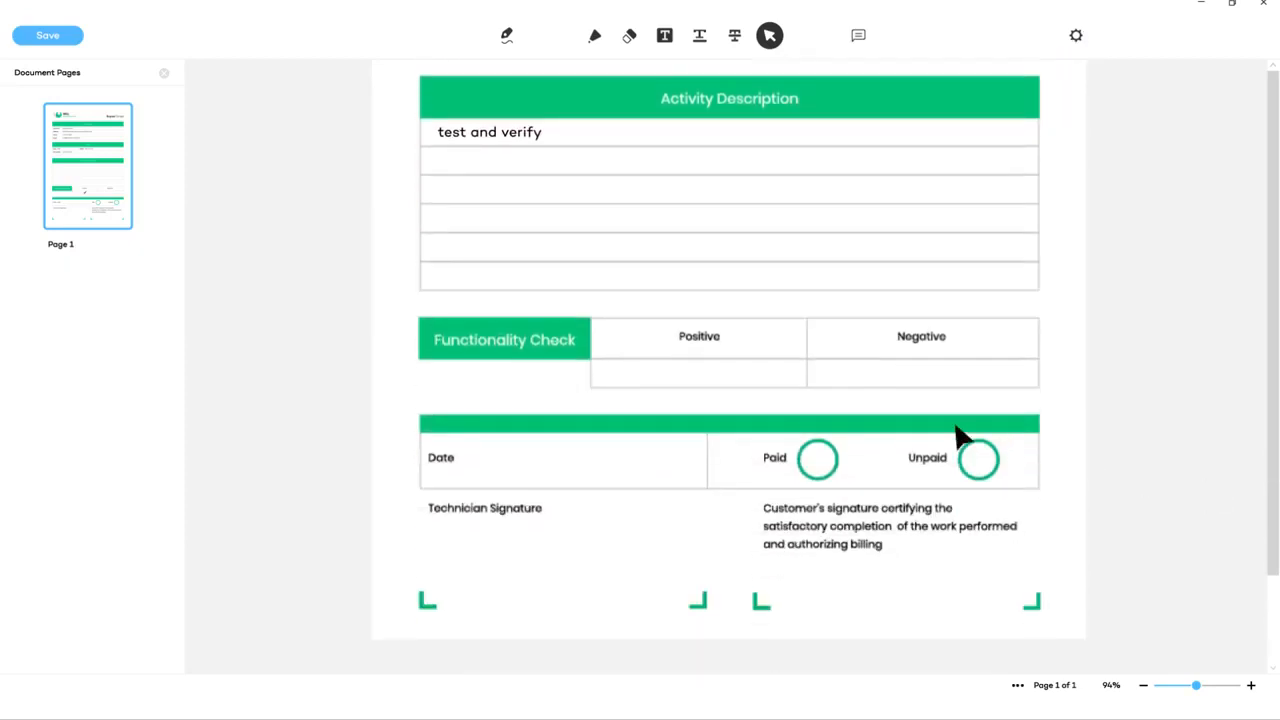
pyautogui.click(817, 459)
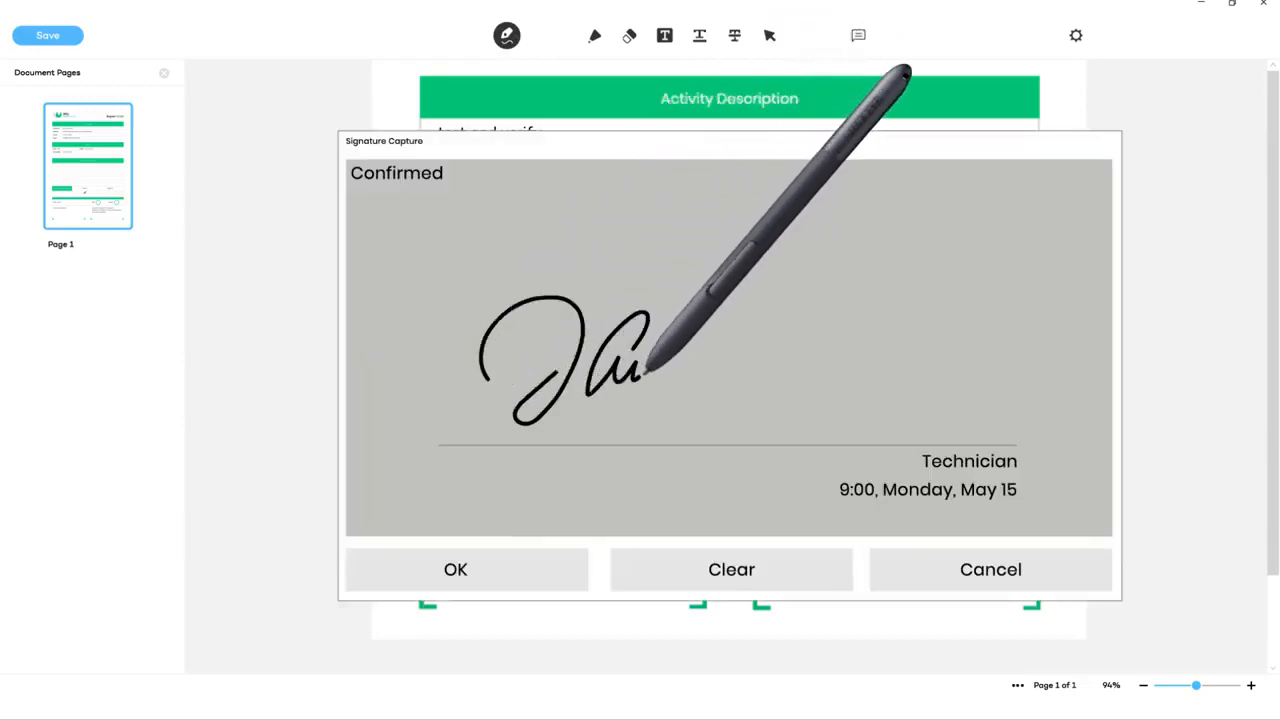
# Confirm the technician's handwritten signature on the Technician line.
pyautogui.click(455, 569)
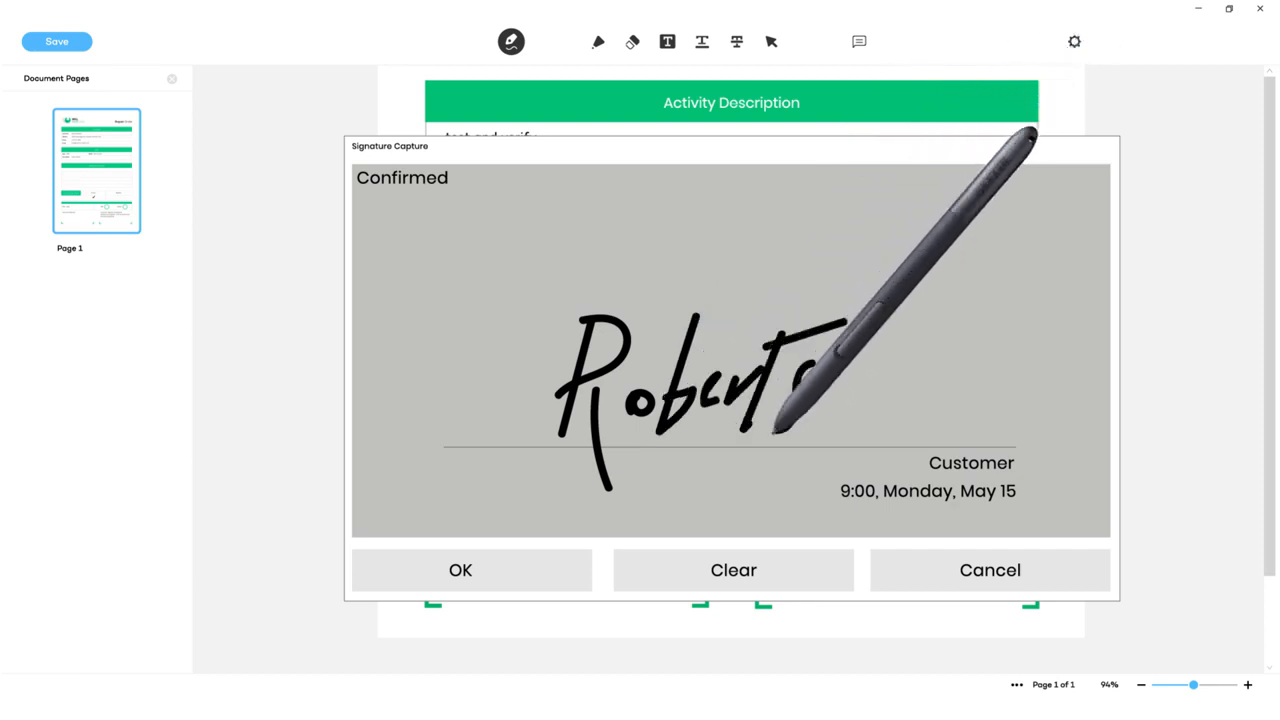
# Confirm the customer's handwritten signature to place it on the repair order.
pyautogui.click(460, 570)
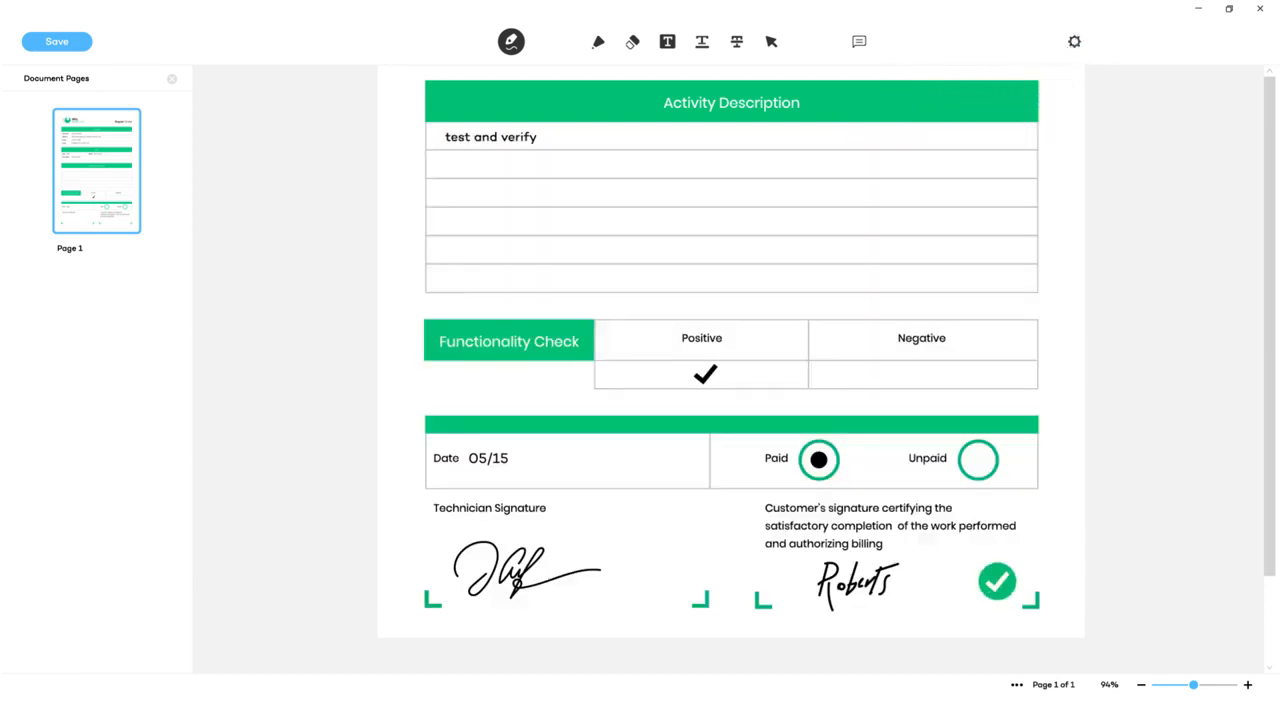